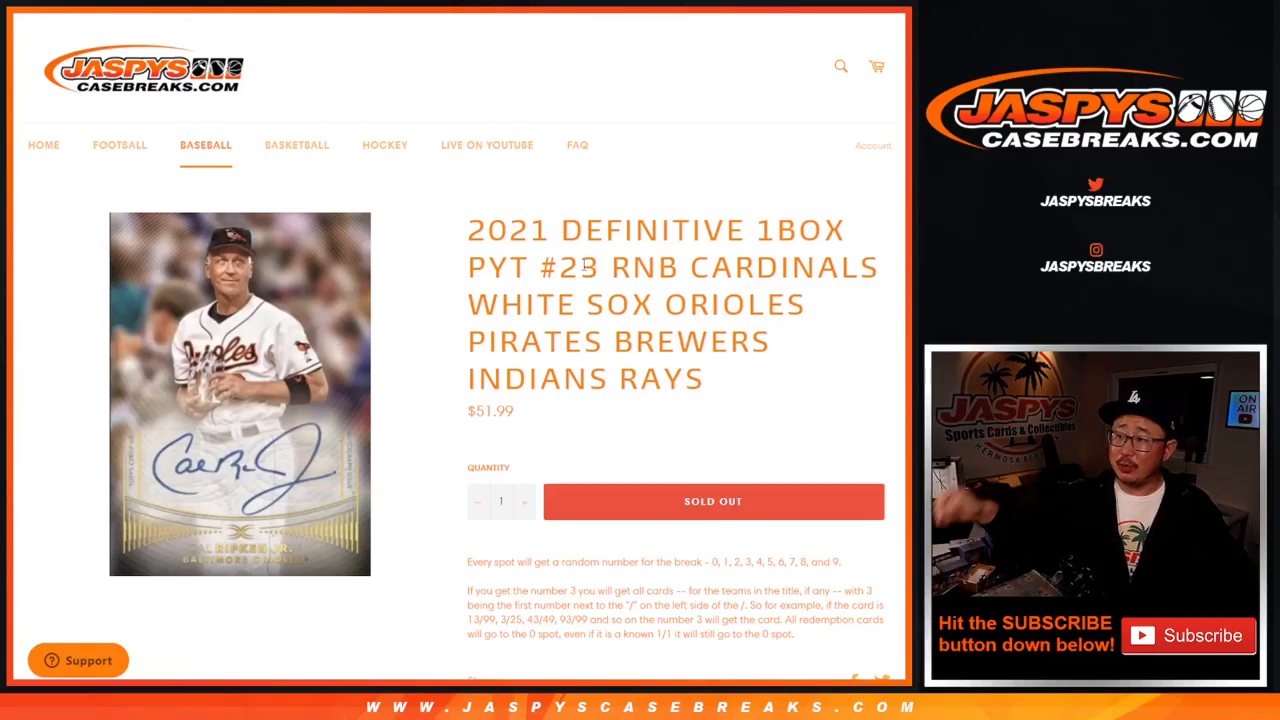
Scroll through the Definitive baseball break details before moving to RANDOM.ORG.
double_click(646, 268)
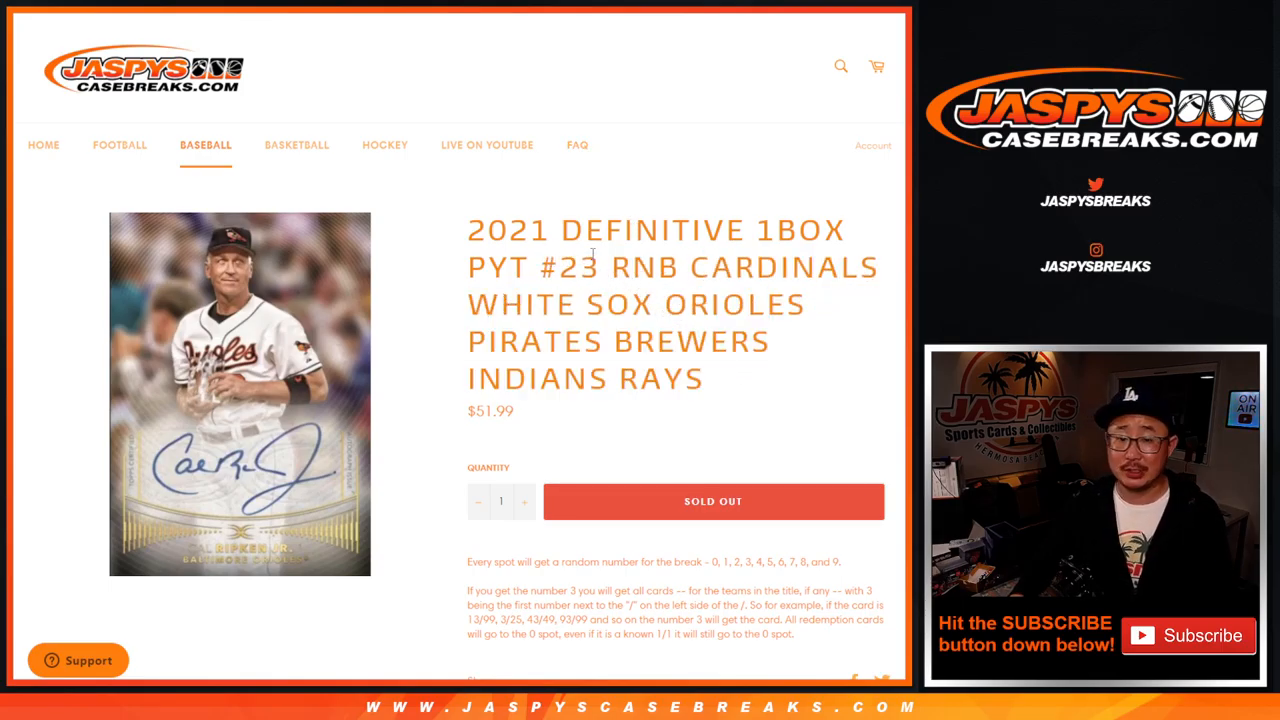
scroll(down, 3)
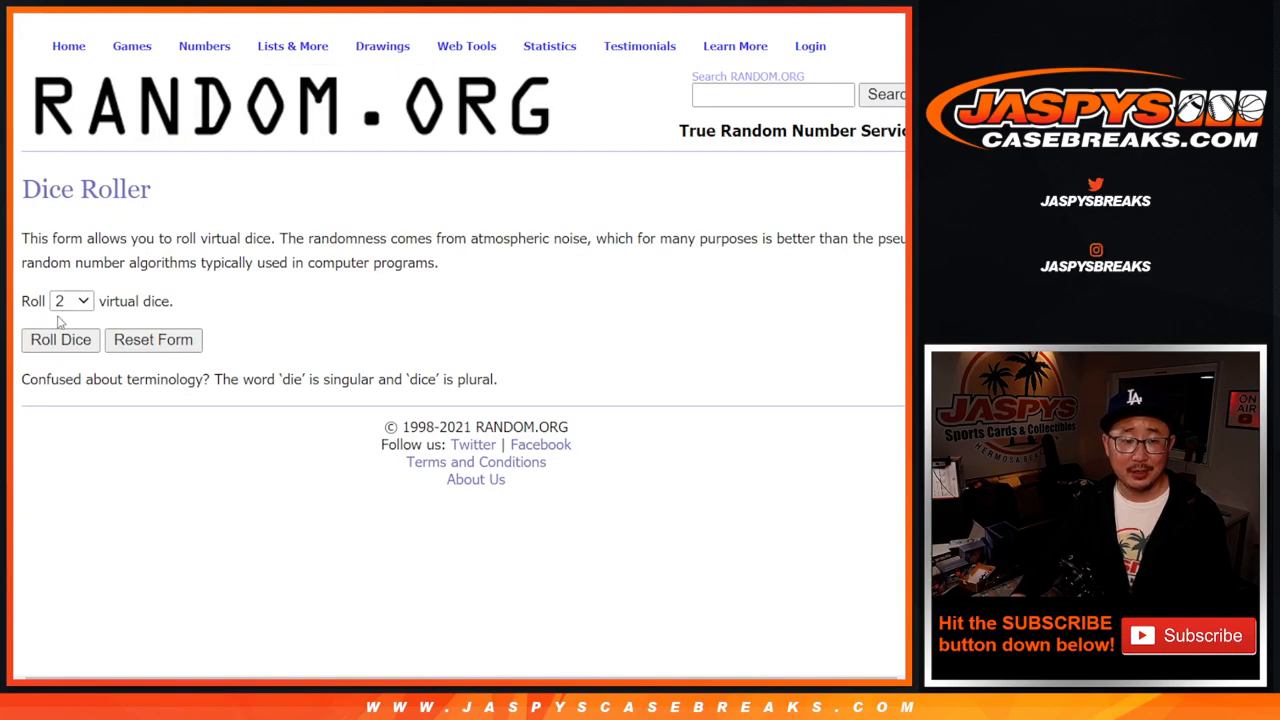
Randomize the ten buyer names repeatedly in List Randomizer, then go back to enter digits 1–9 and 0.
click(60, 340)
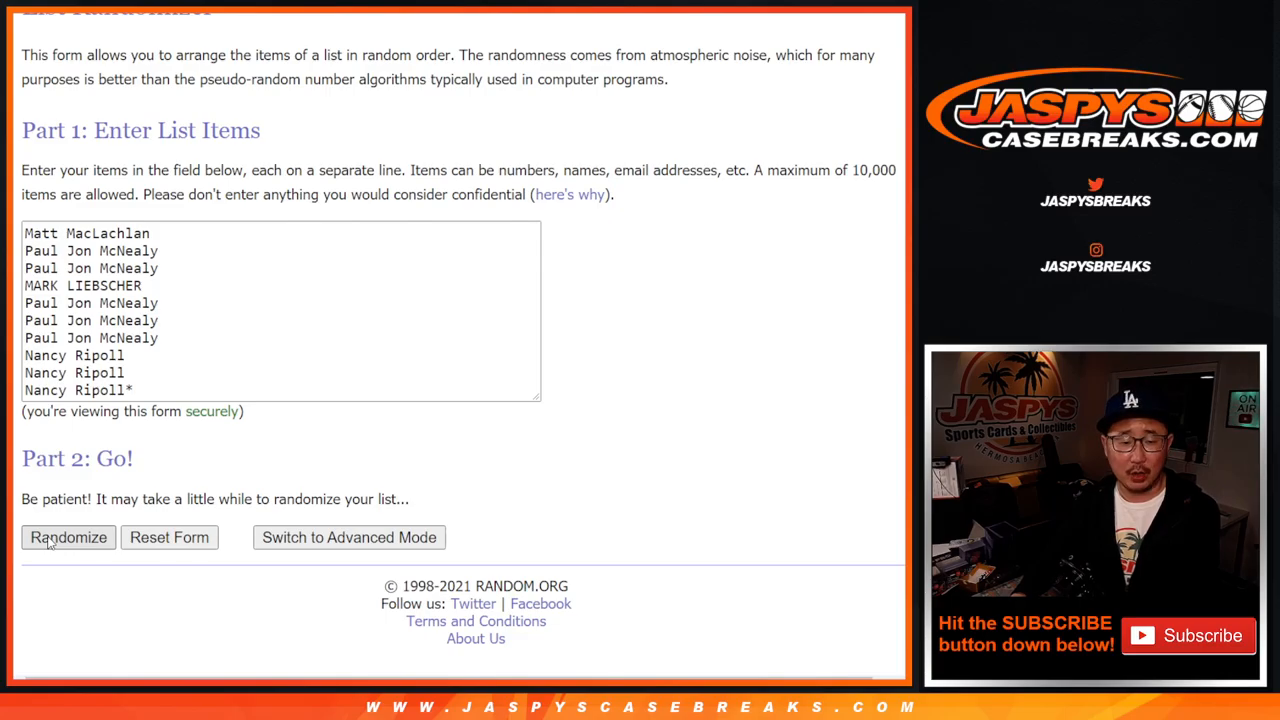
click(68, 536)
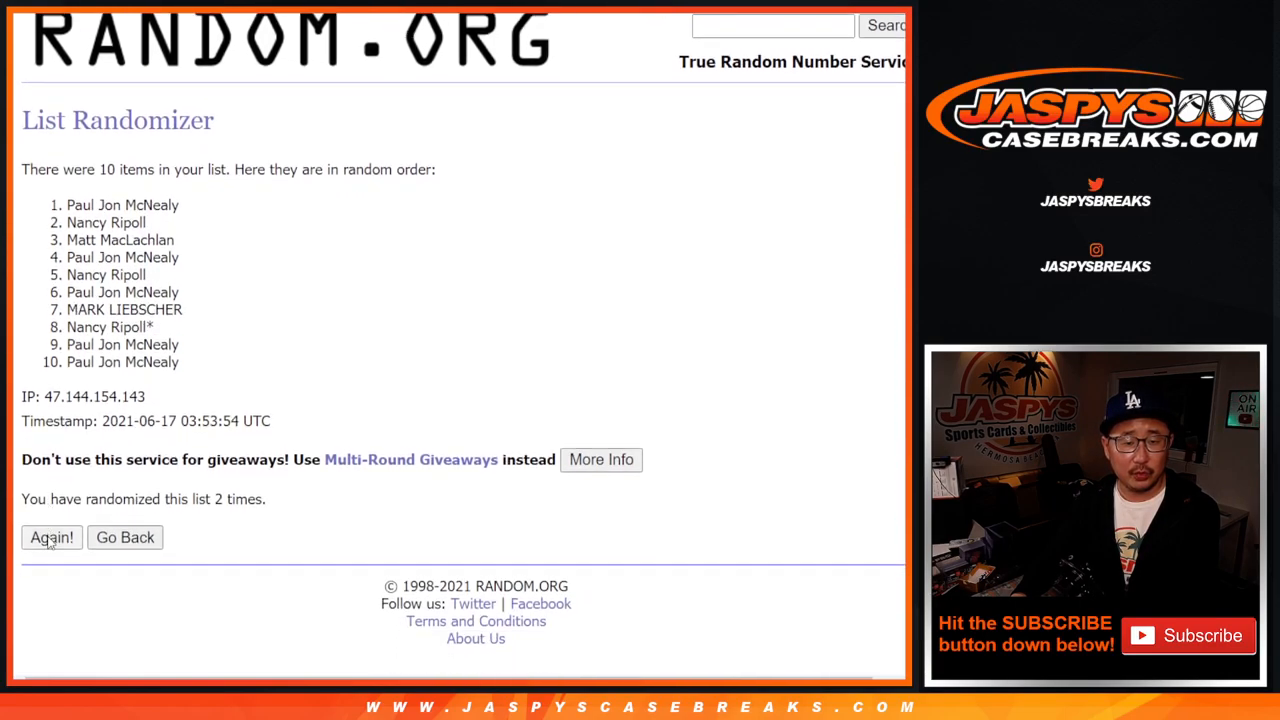
click(52, 536)
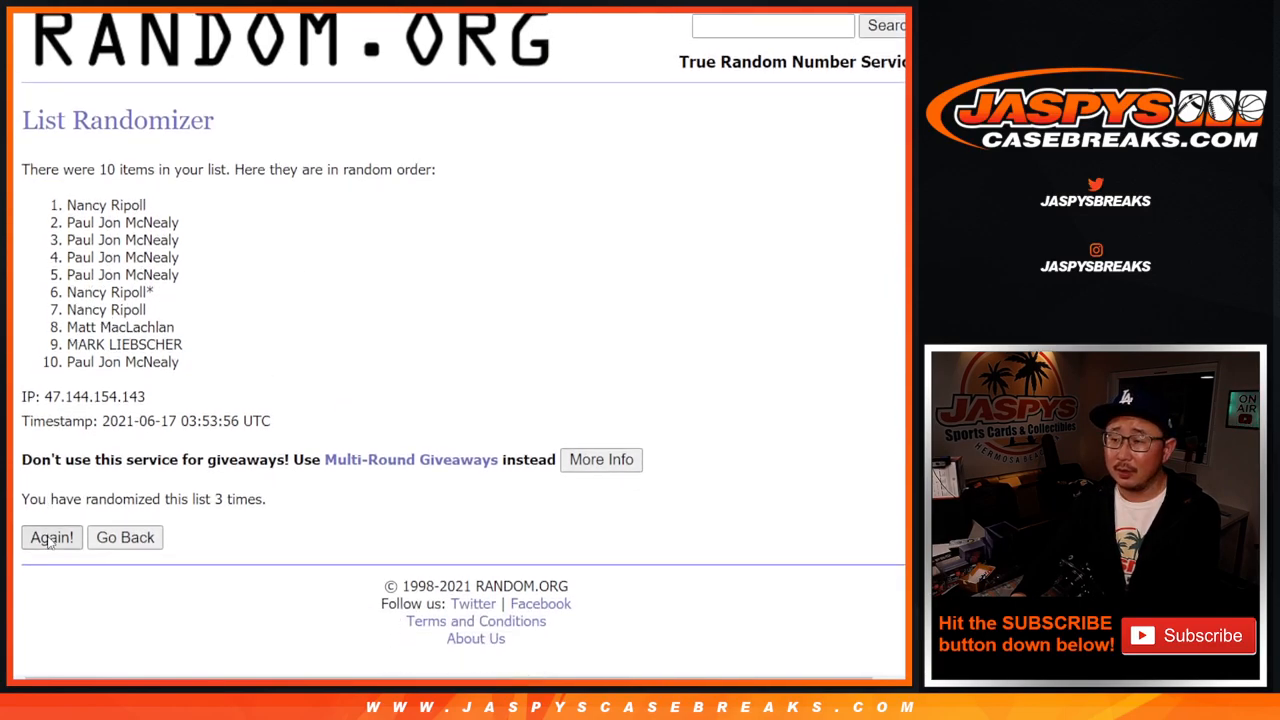
click(52, 536)
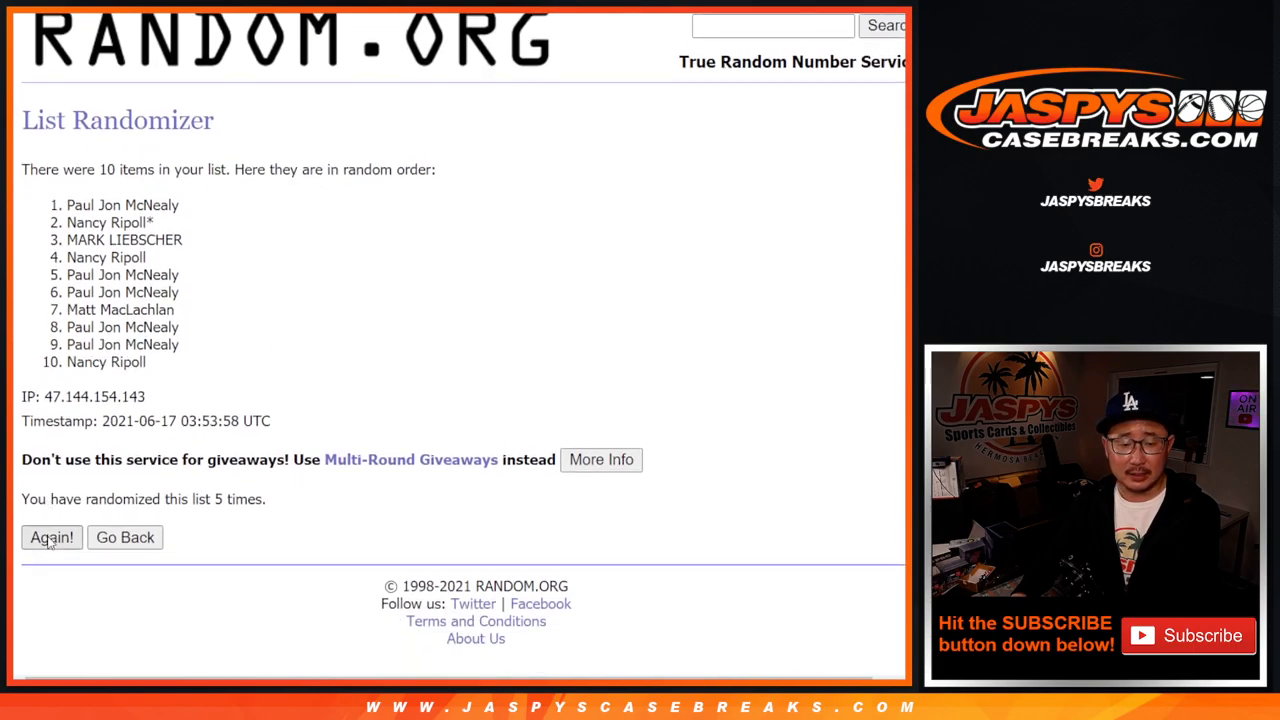
click(52, 536)
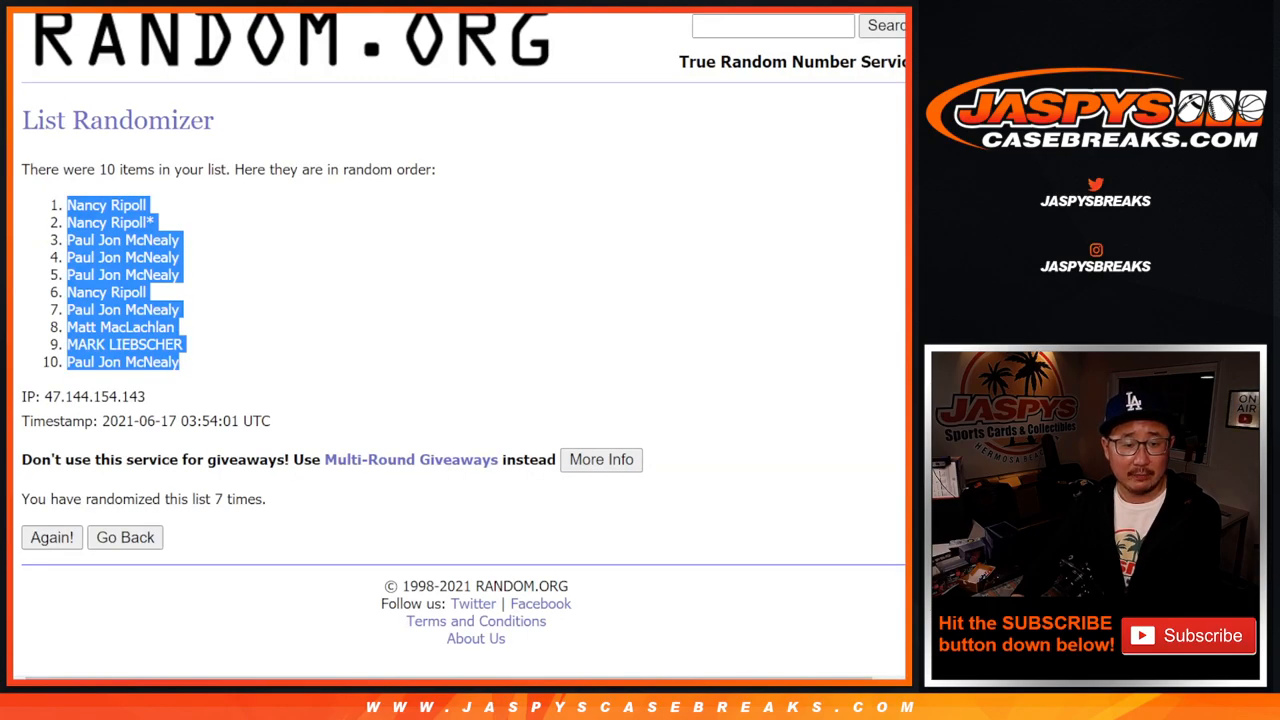
click(124, 536)
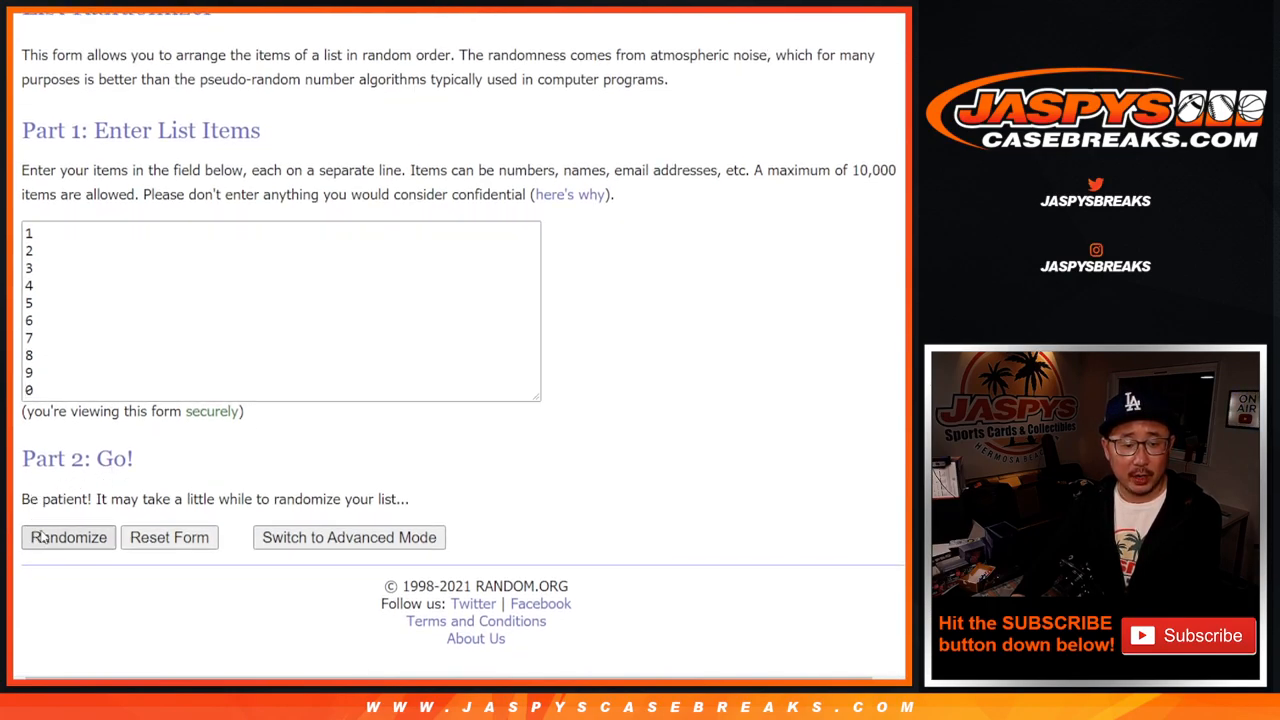
Randomize the digits repeatedly to reach 6, 2, 3, 5, 4, 7, 8, 9, 1, 0 and select the result.
click(68, 536)
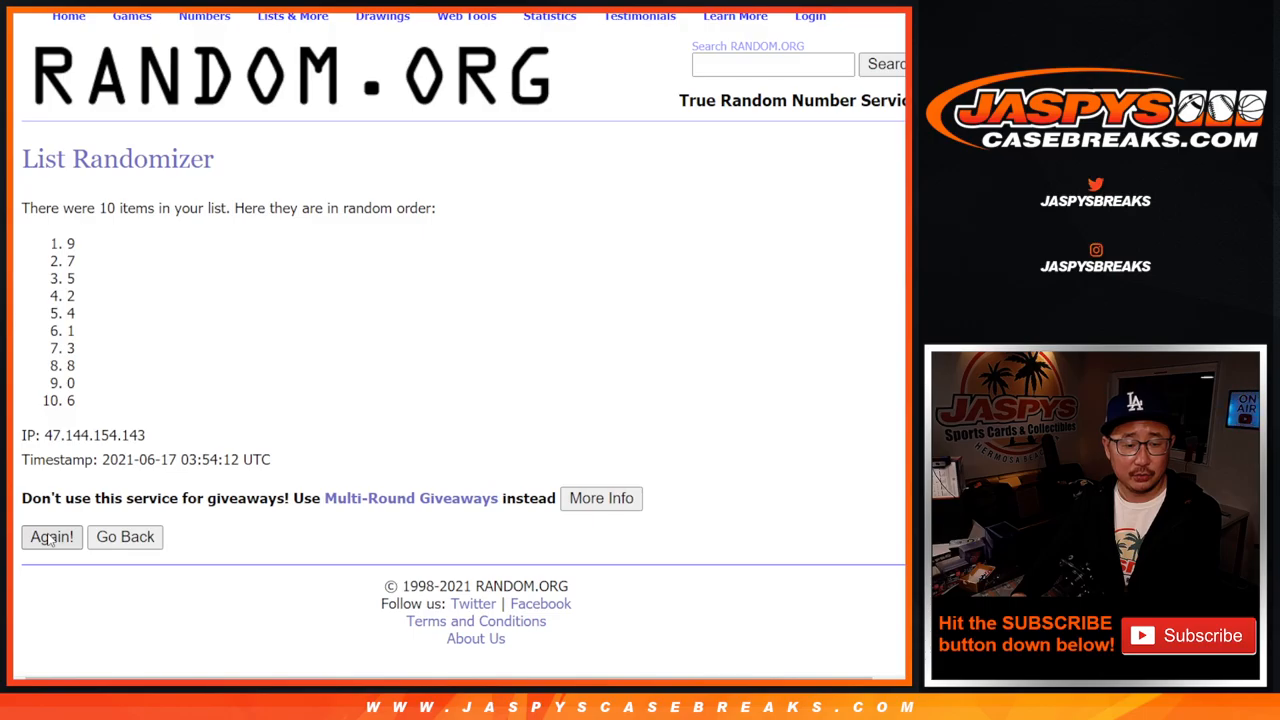
click(52, 536)
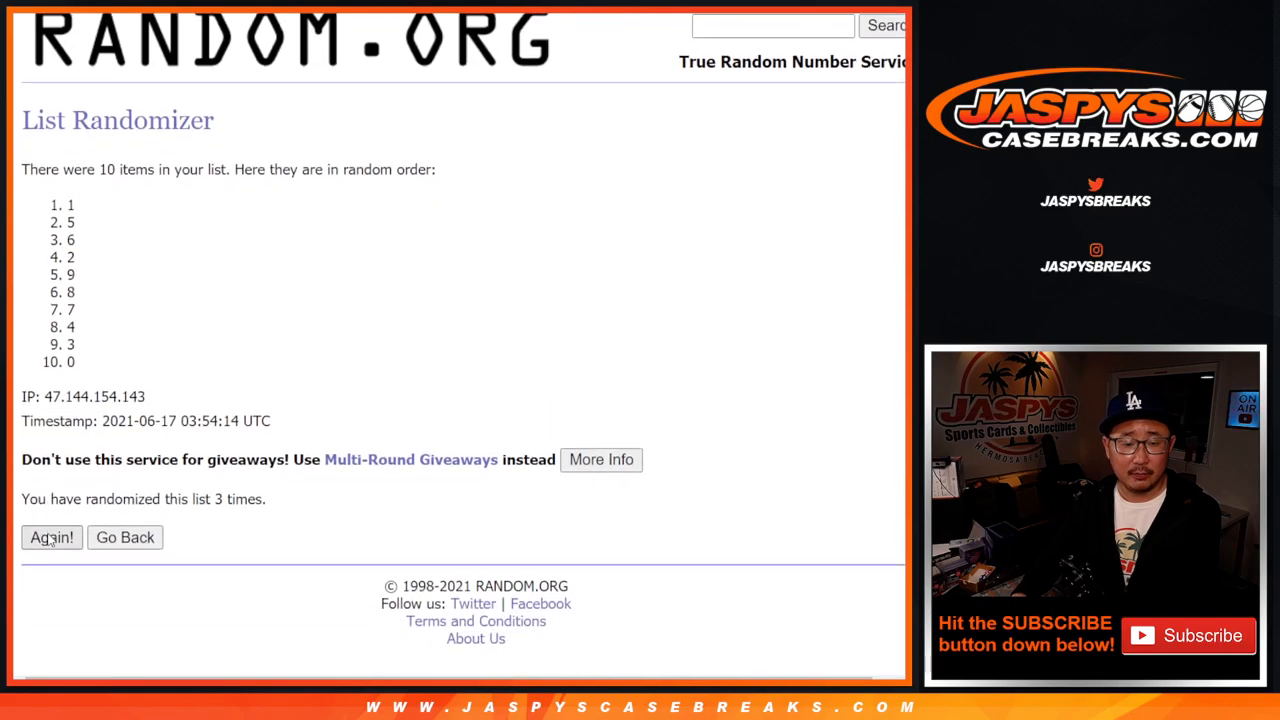
click(52, 536)
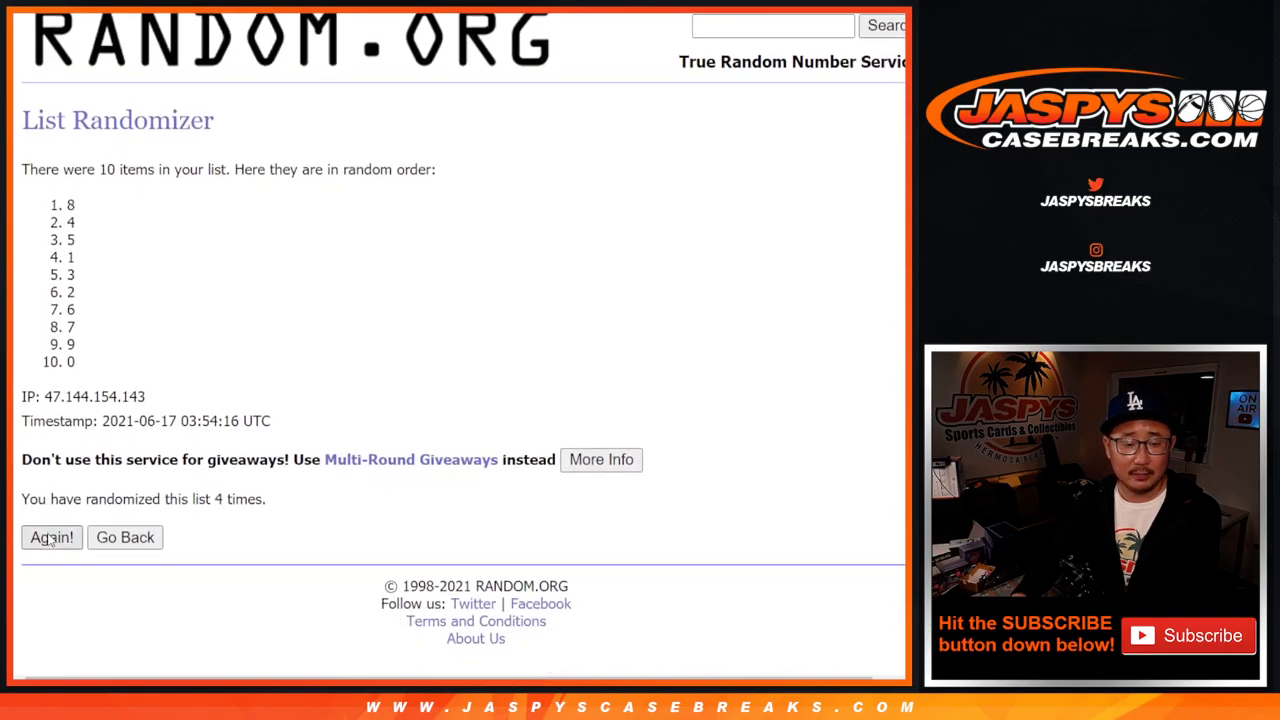
click(52, 536)
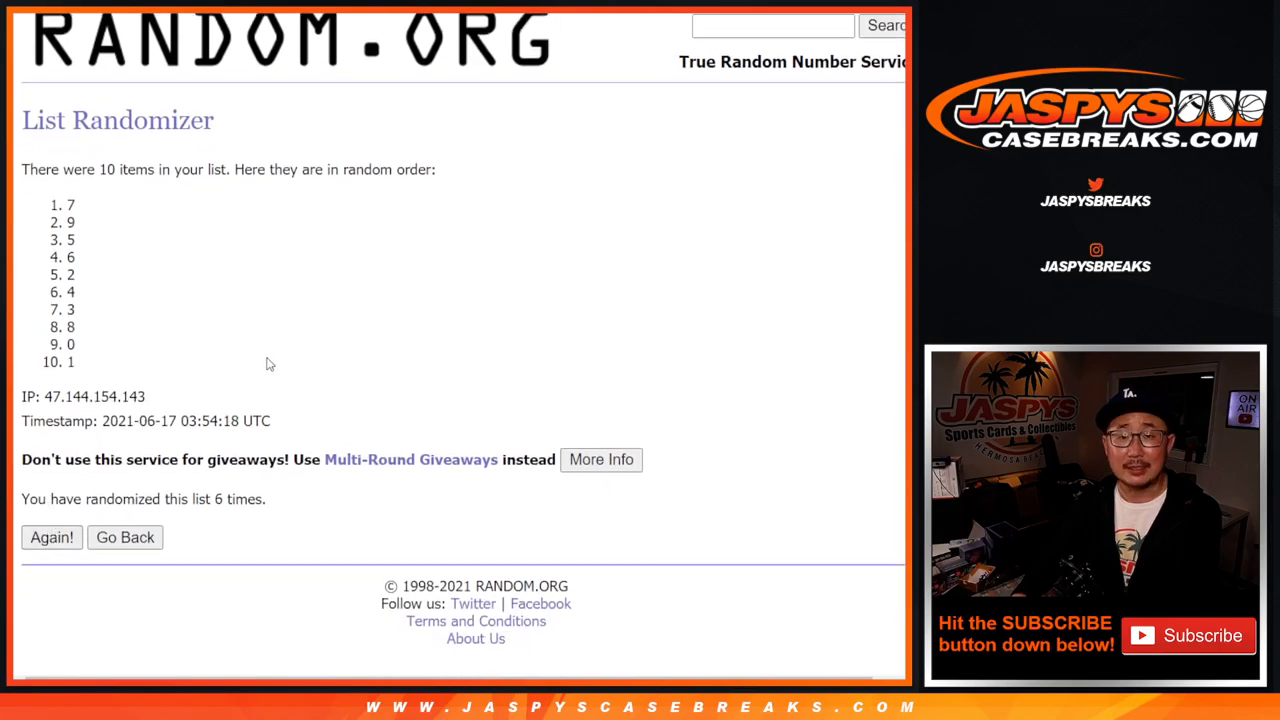
click(52, 536)
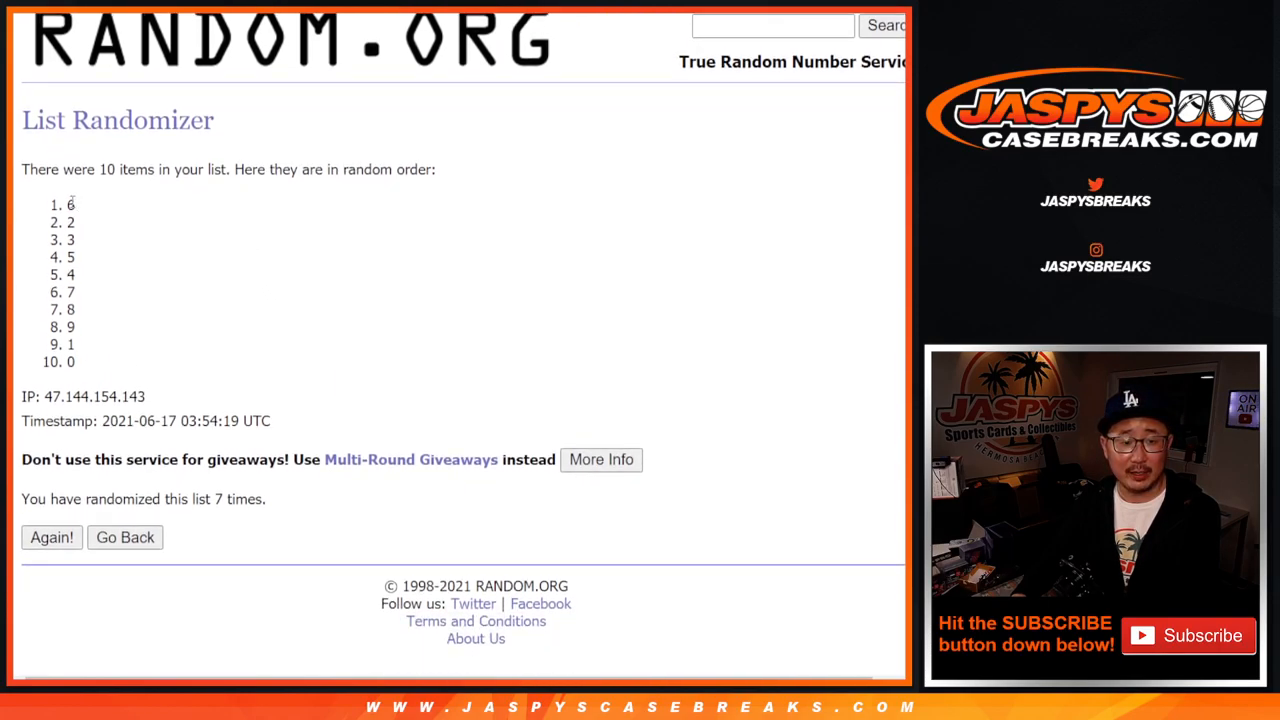
drag(70, 204, 70, 362)
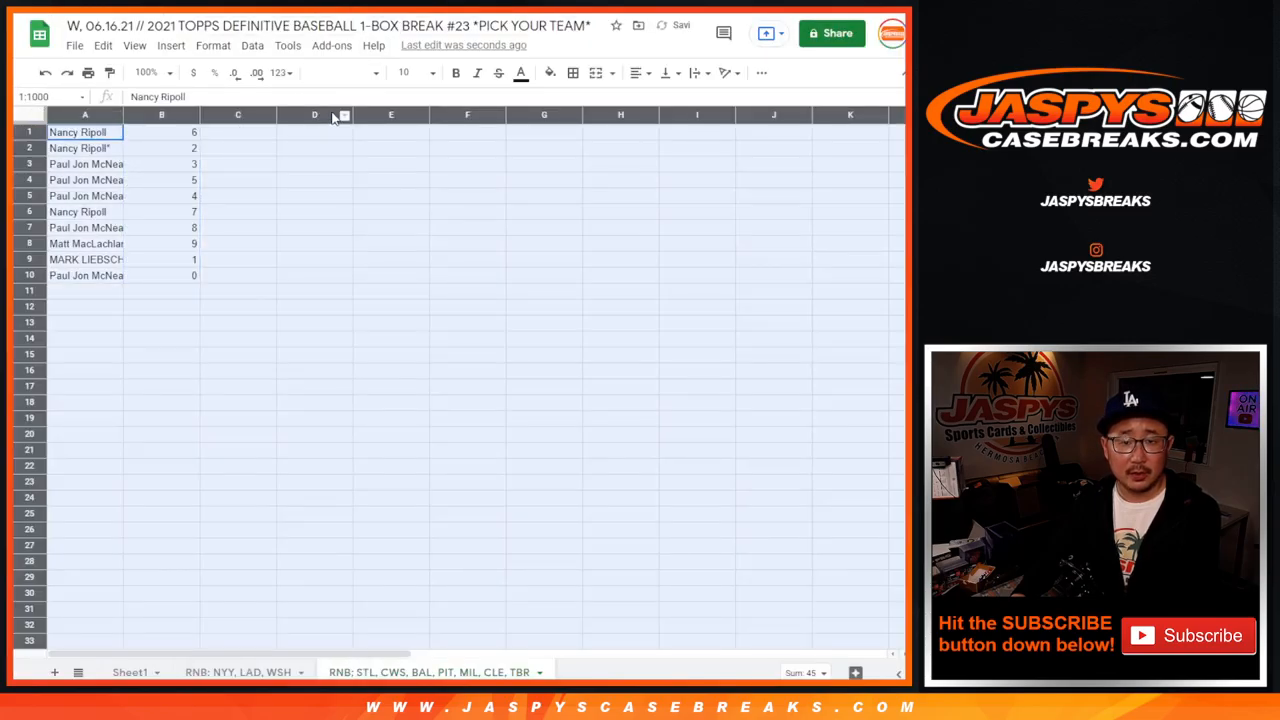
Format the names-and-digits list in Libre Franklin, sort it by column B A→Z, and add all borders.
click(376, 72)
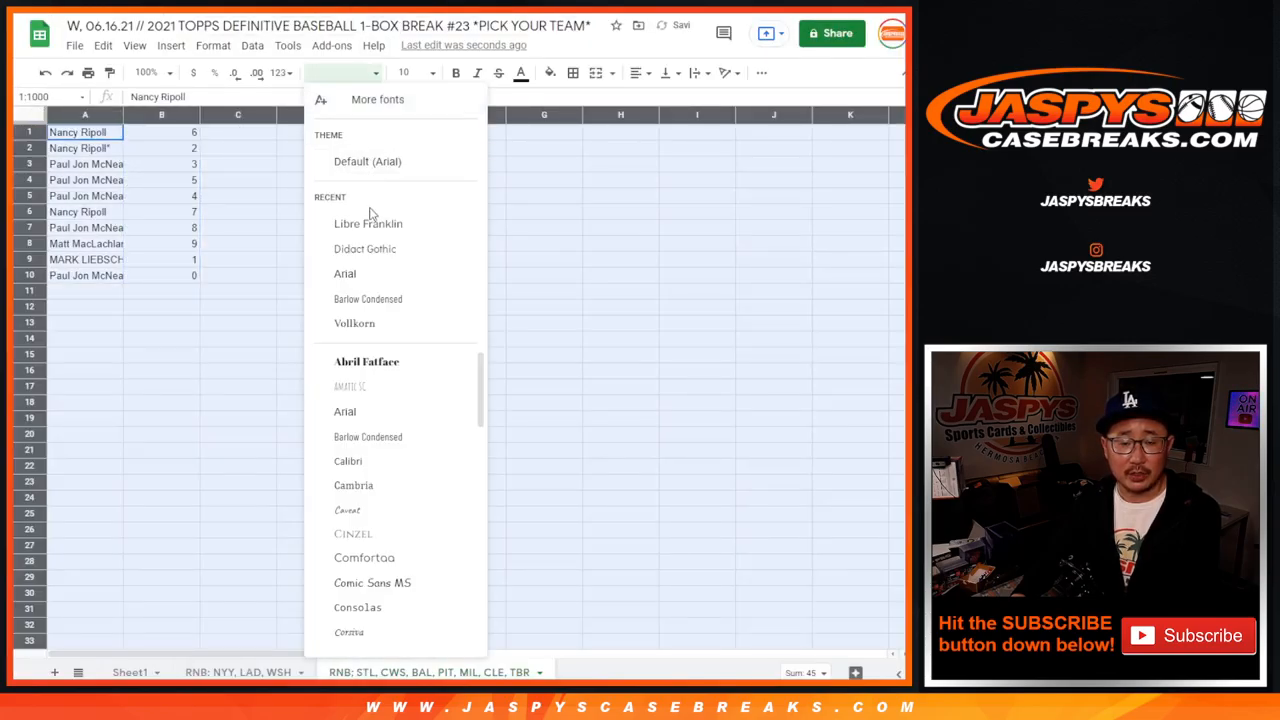
click(368, 224)
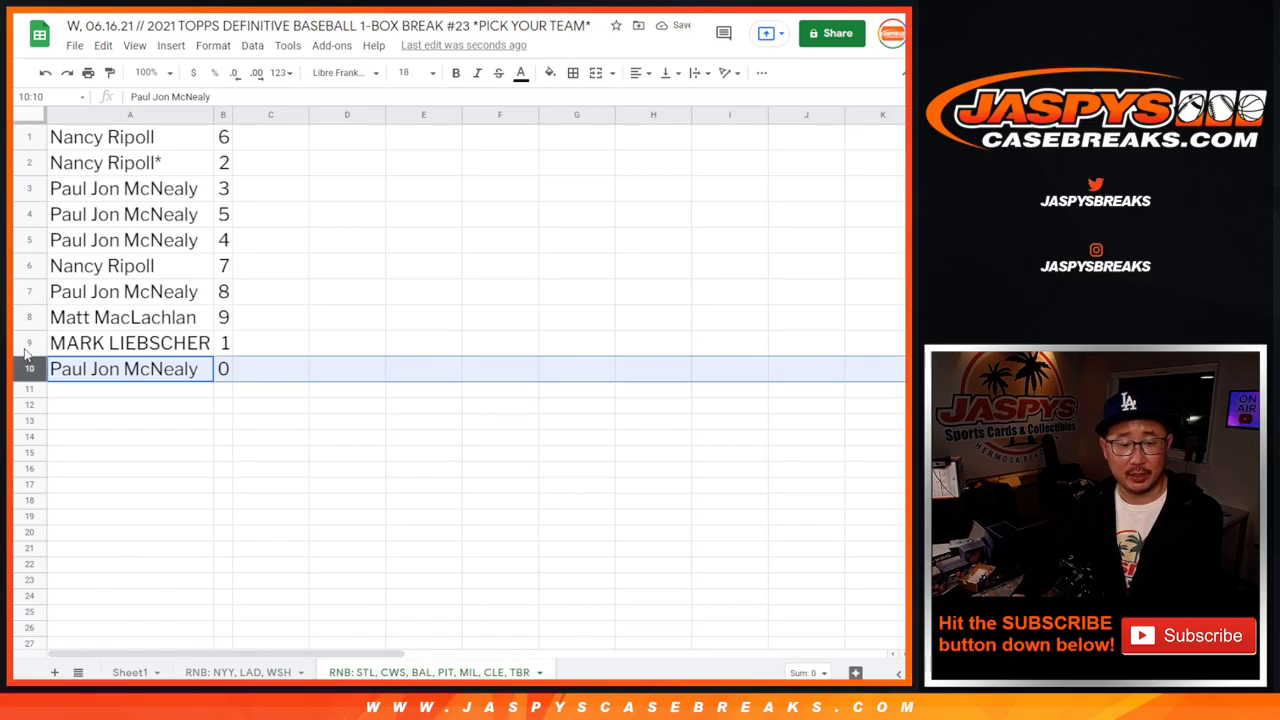
click(100, 136)
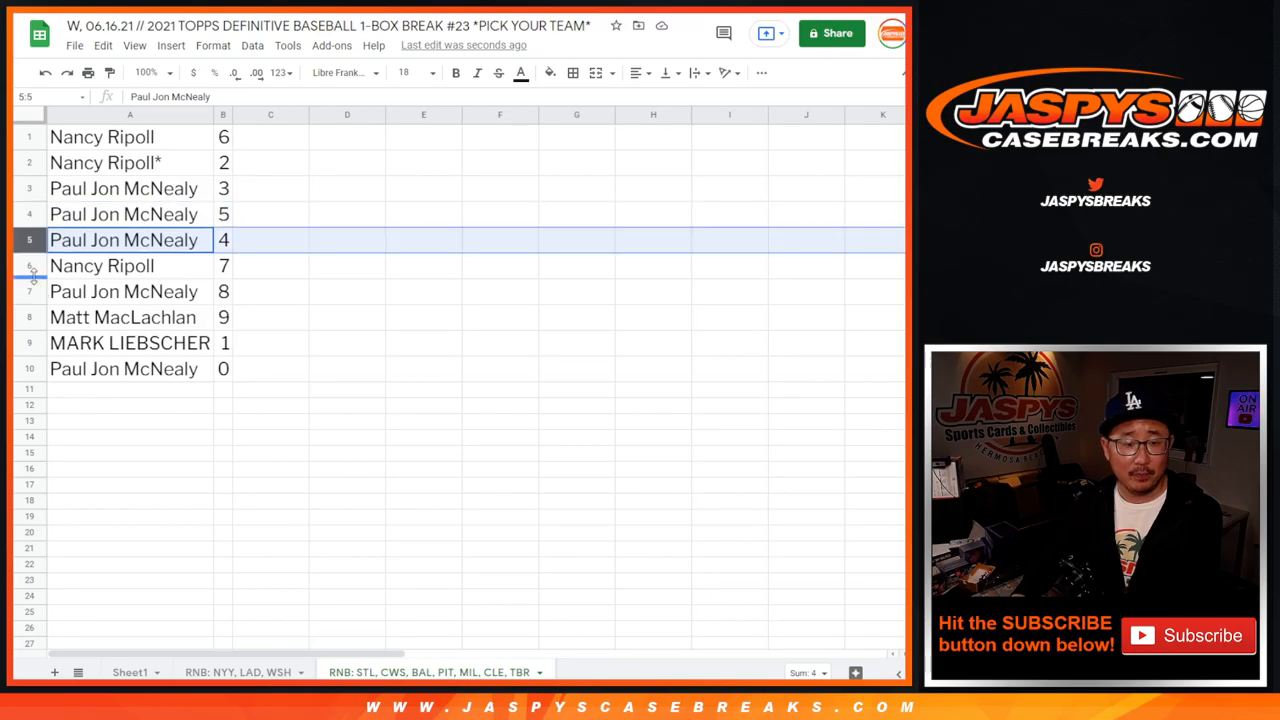
click(124, 292)
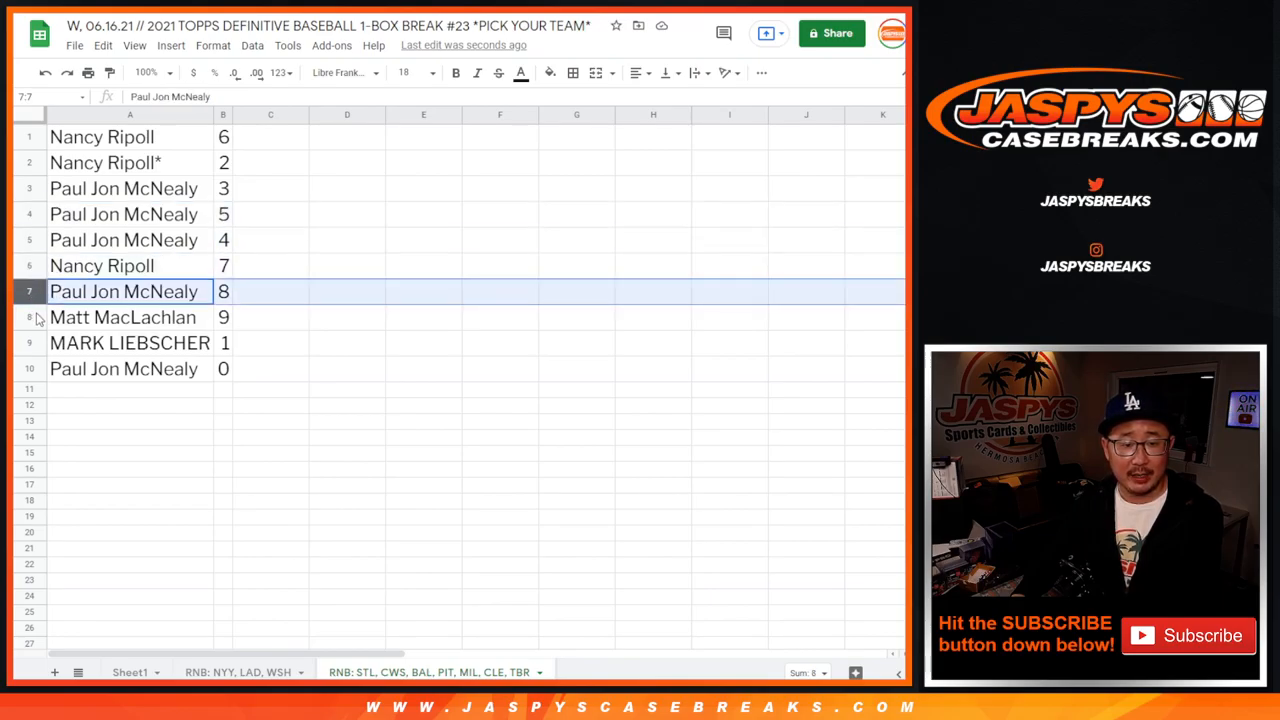
click(124, 368)
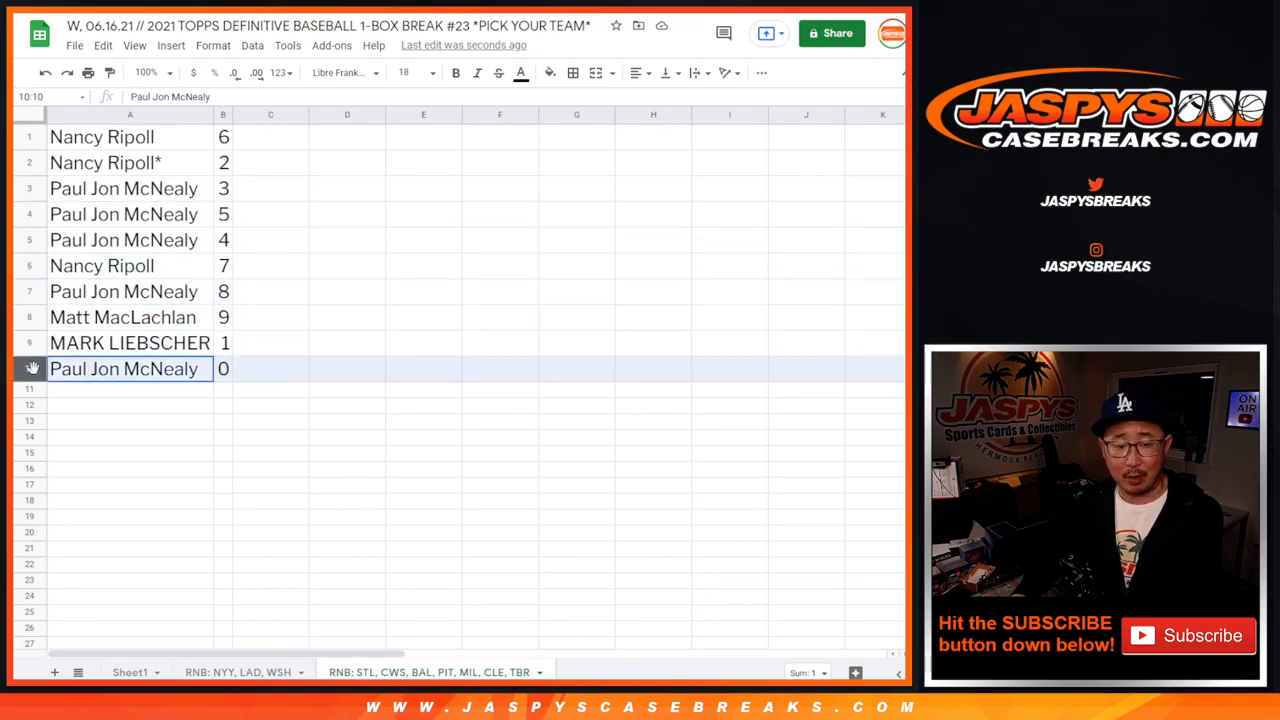
click(252, 44)
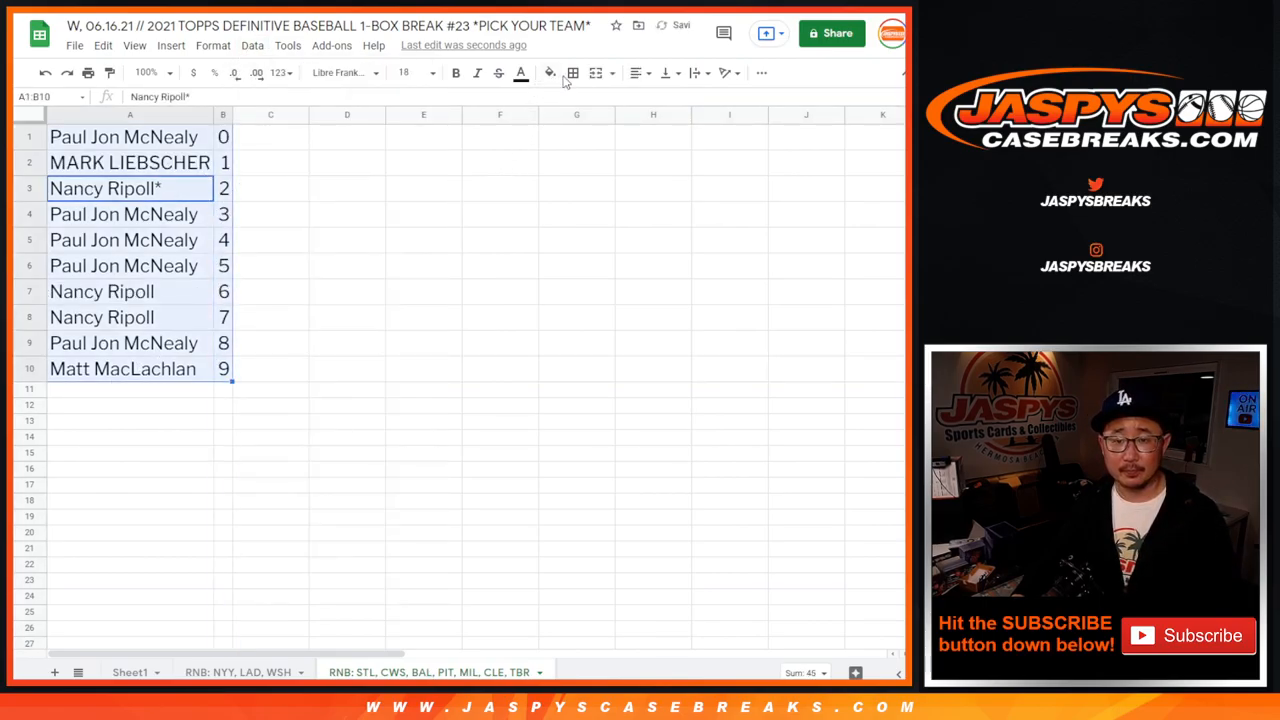
click(632, 72)
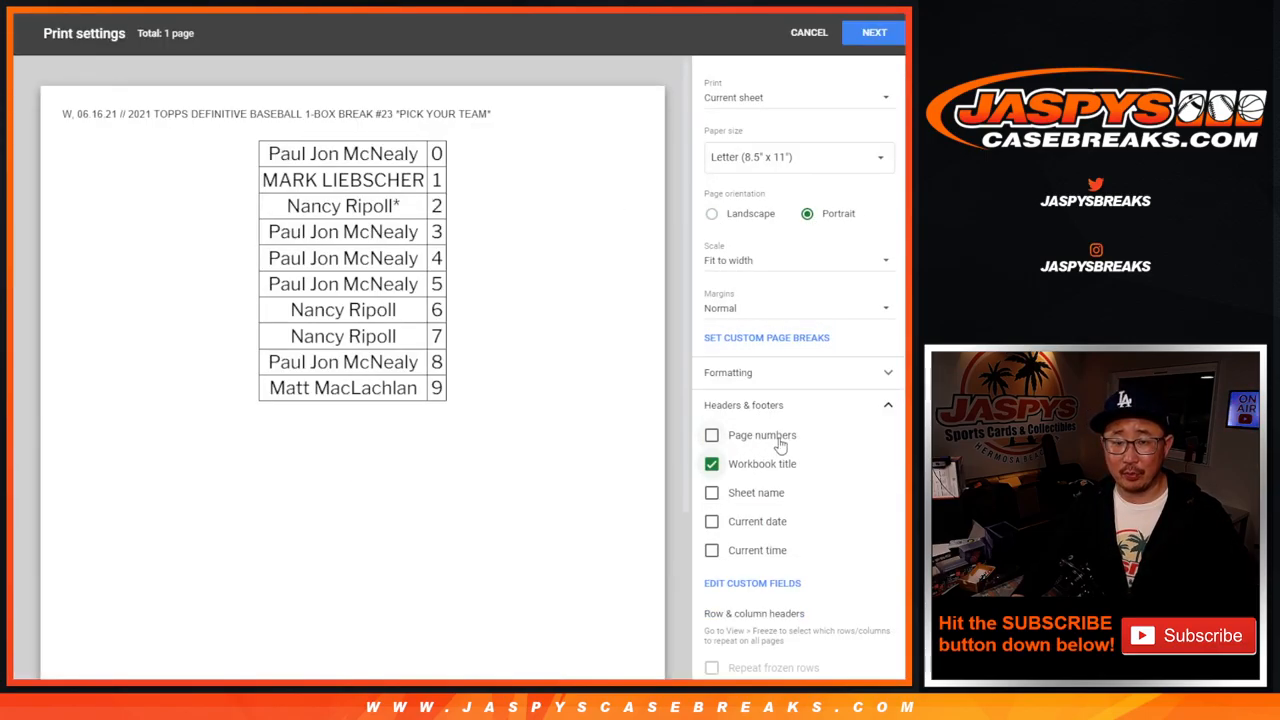
Preview printing in landscape orientation with the sheet name in the header.
click(712, 492)
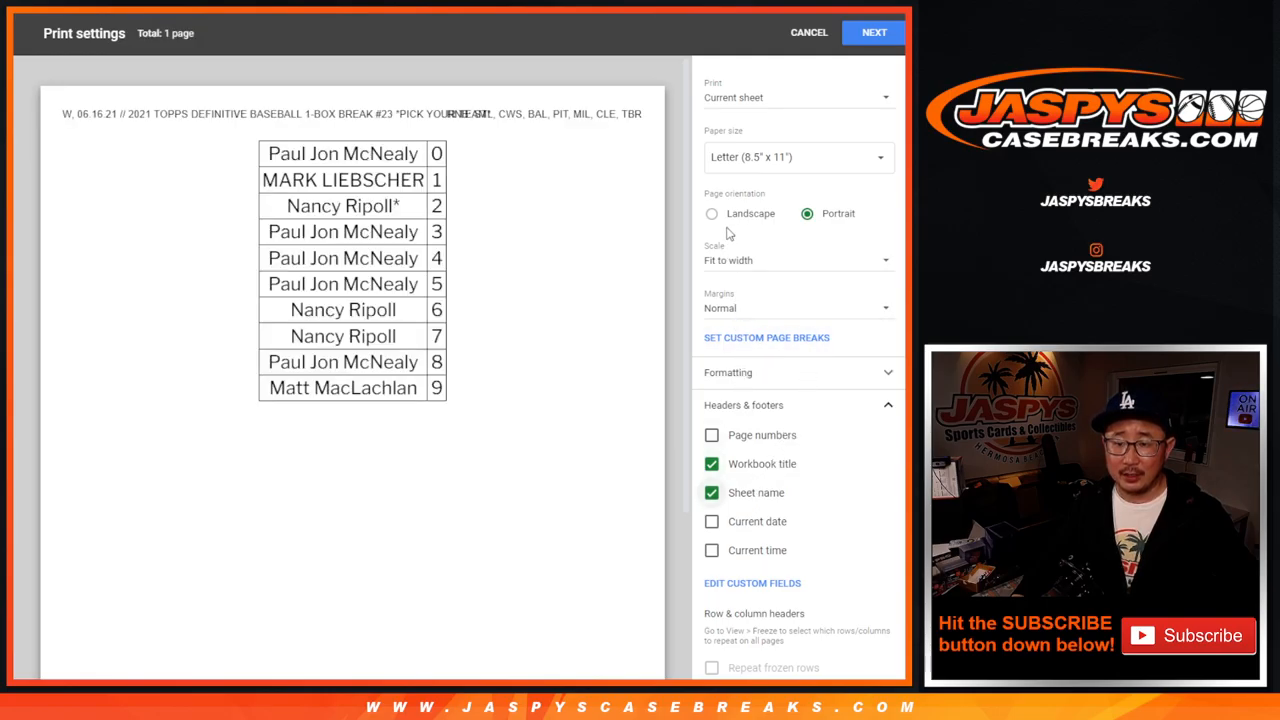
click(712, 212)
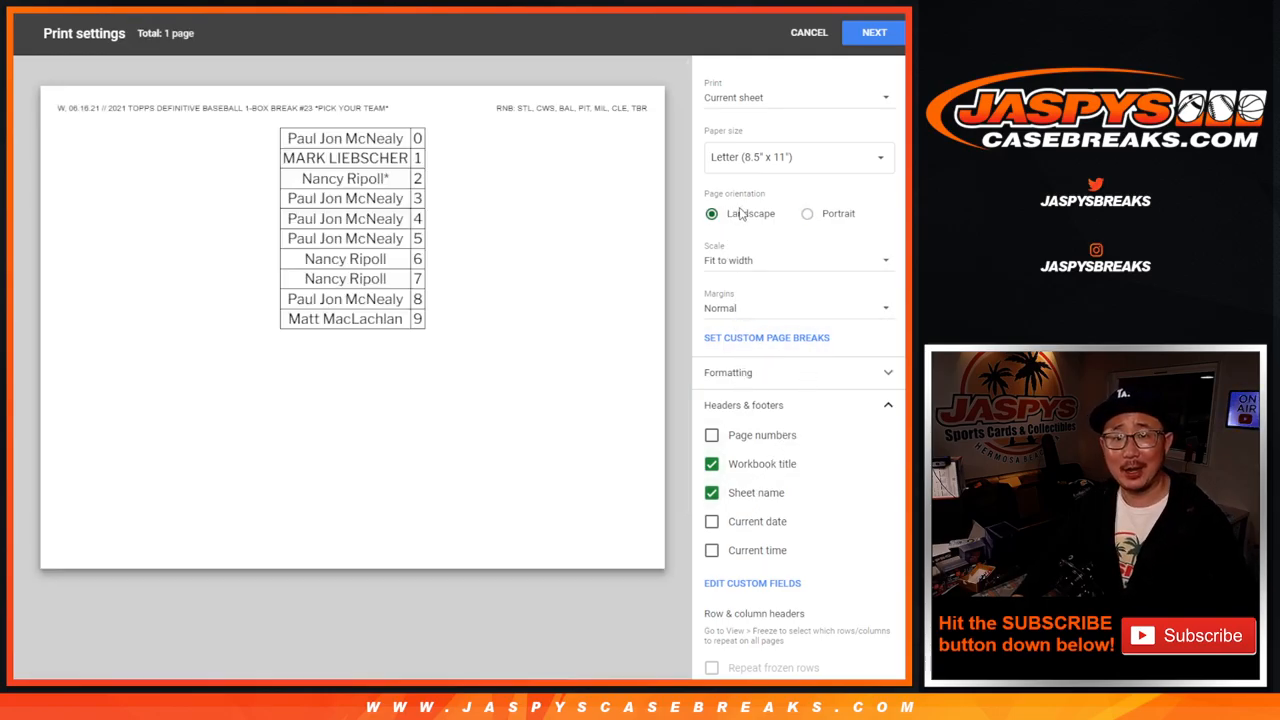